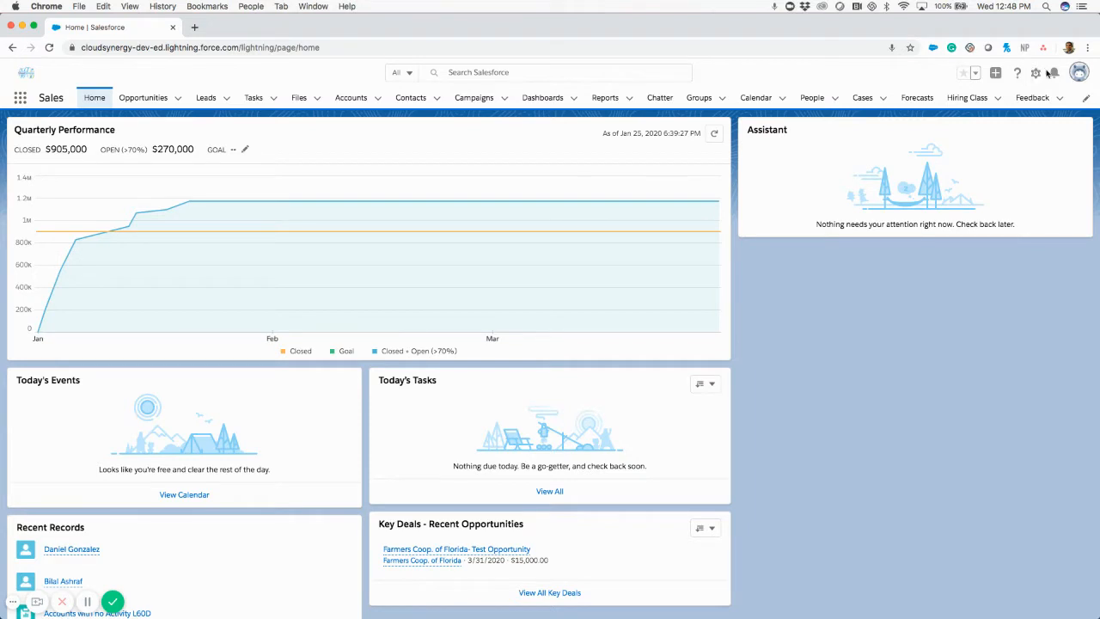
Open Salesforce Setup Home in a new tab from the gear menu
click(1035, 72)
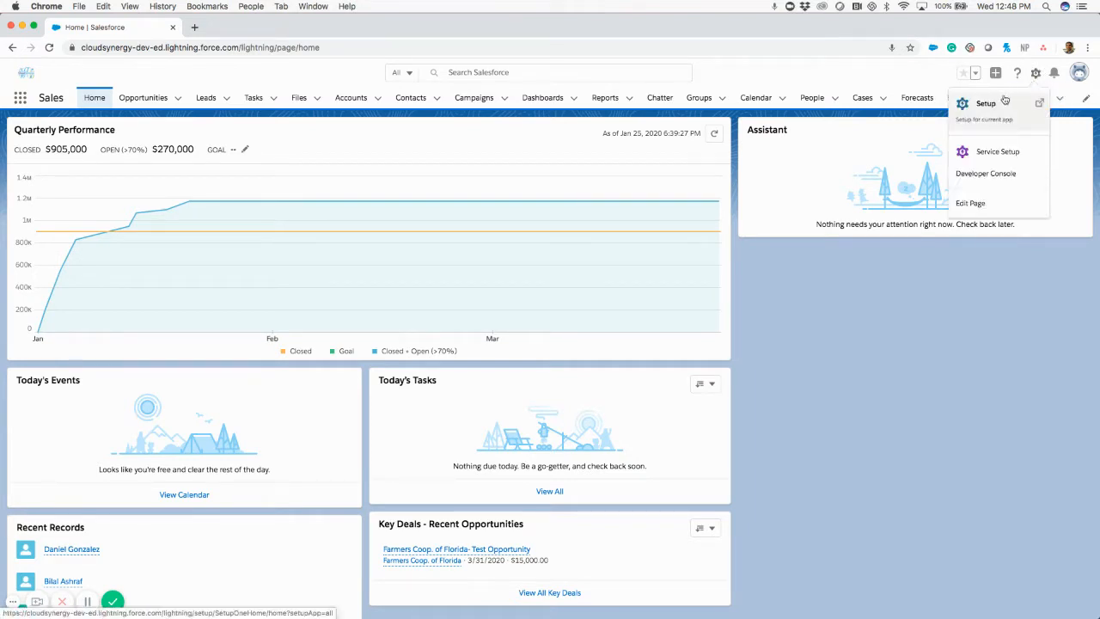
click(985, 104)
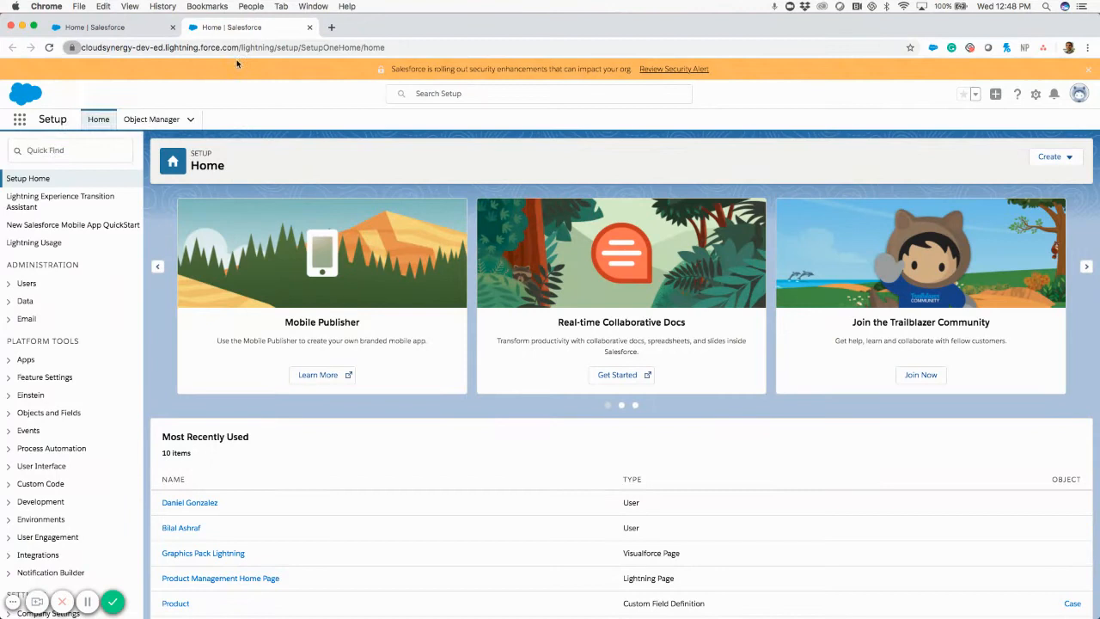
Search Setup for 'Company' and open the Company Information page
click(68, 149)
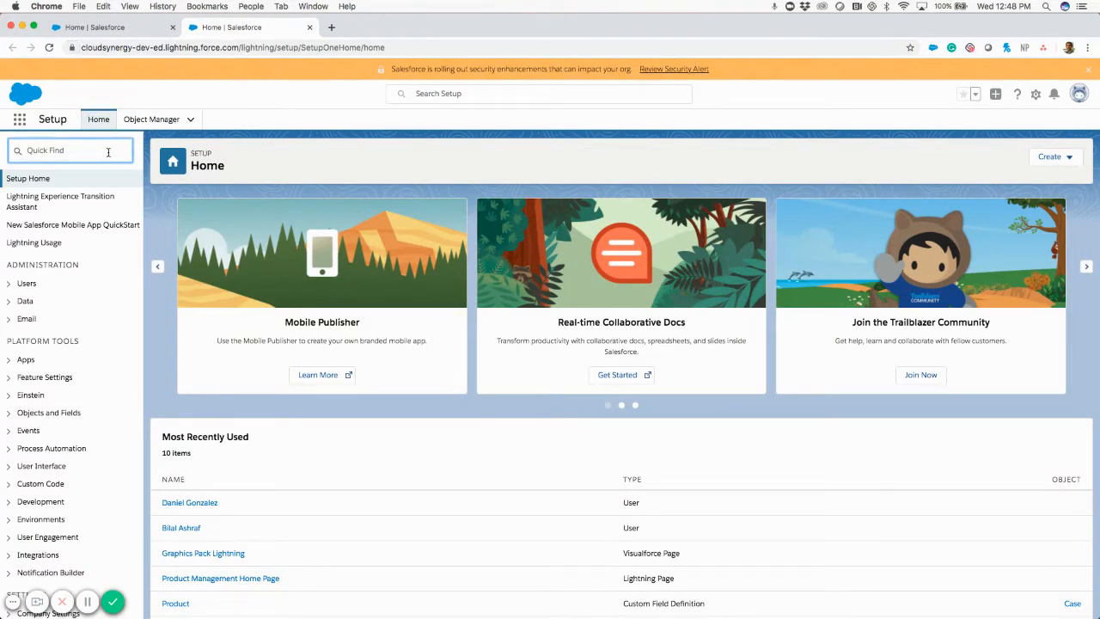
text(Company)
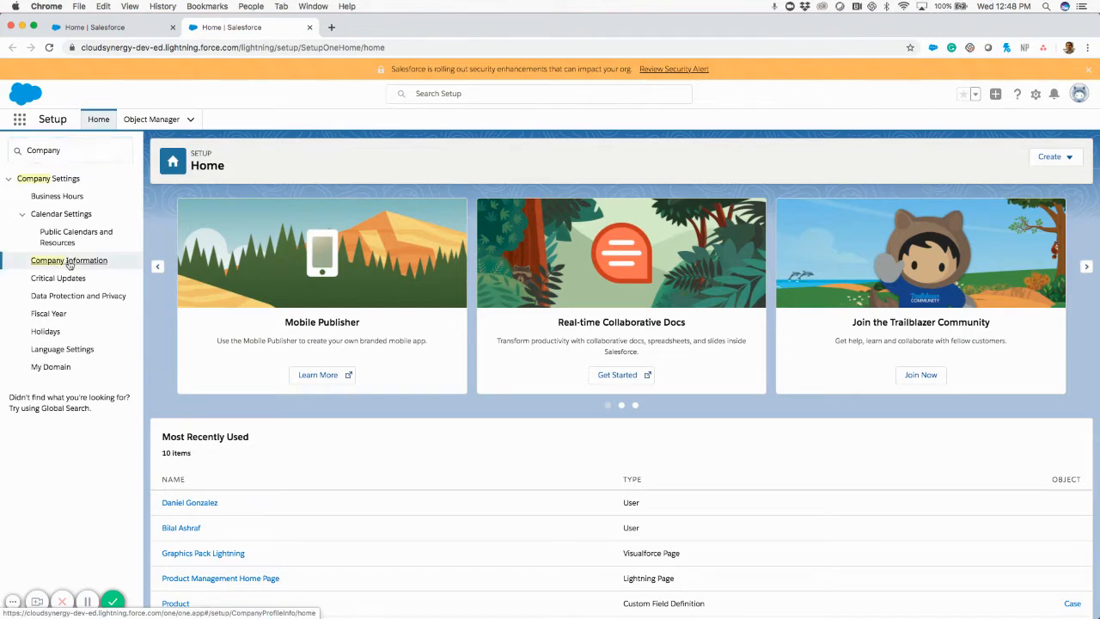
click(68, 261)
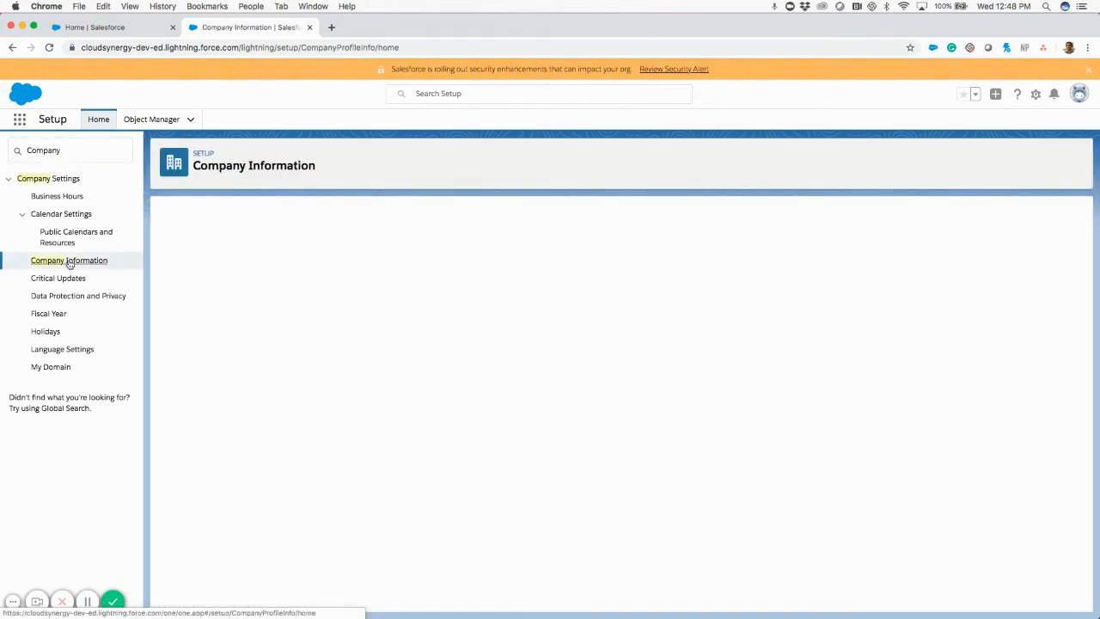
Highlight the Organization Edition value 'Developer Edition' in Organization Detail
click(69, 260)
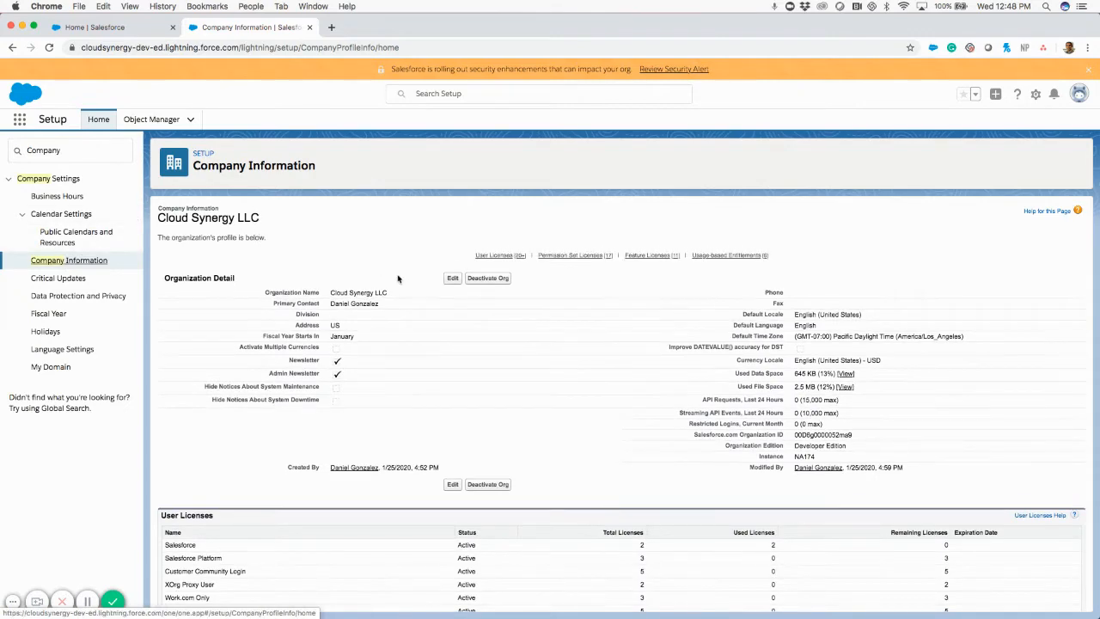
scroll(down, 3)
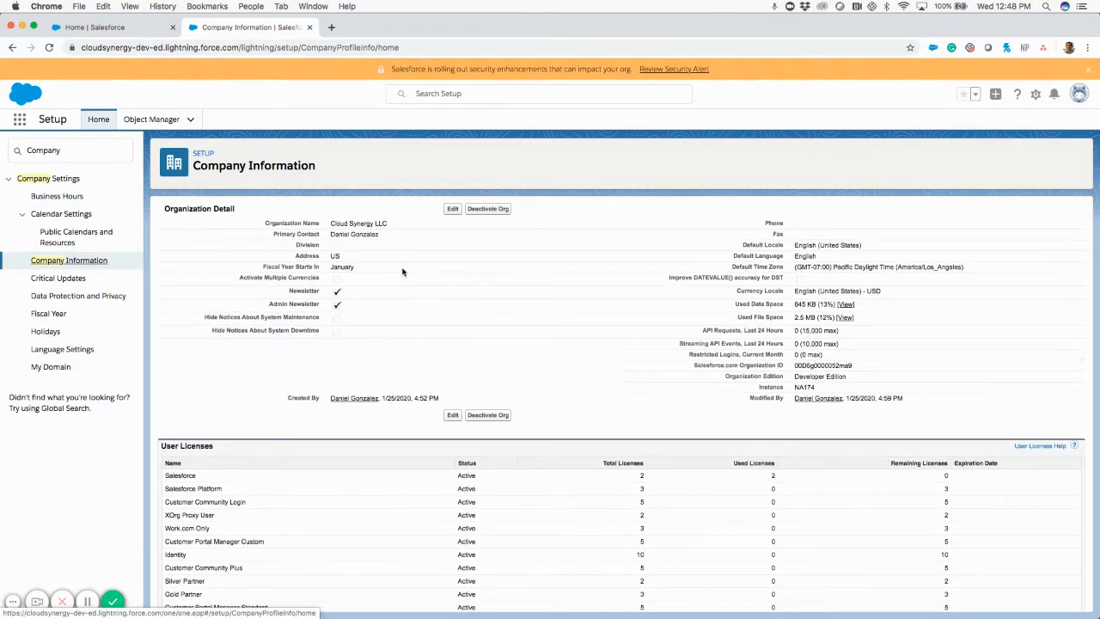
mouse_move(537, 299)
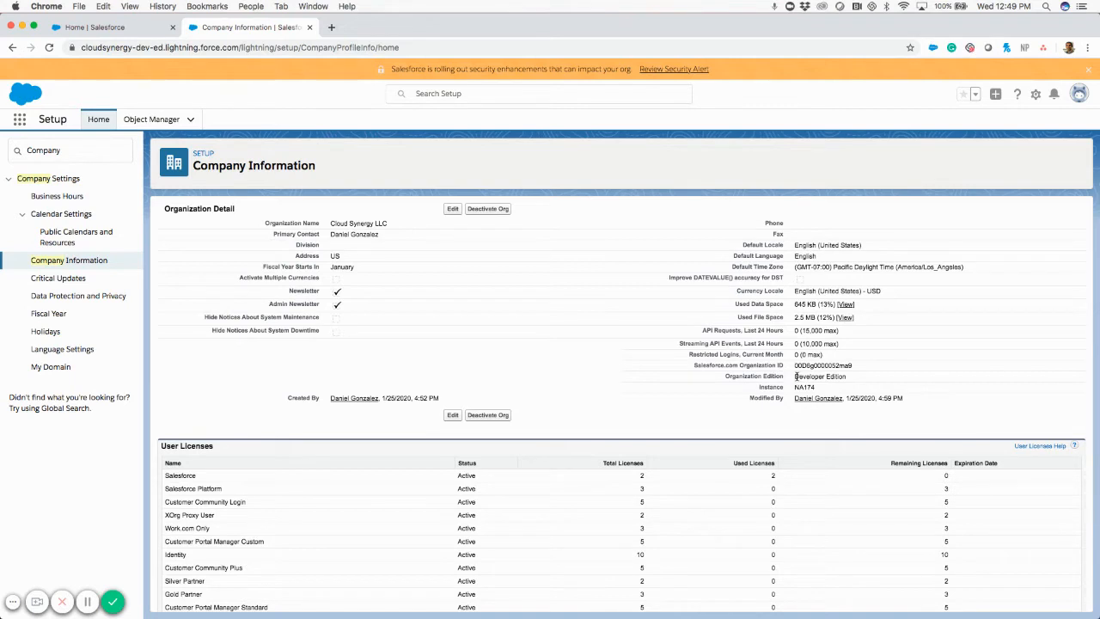
double_click(819, 376)
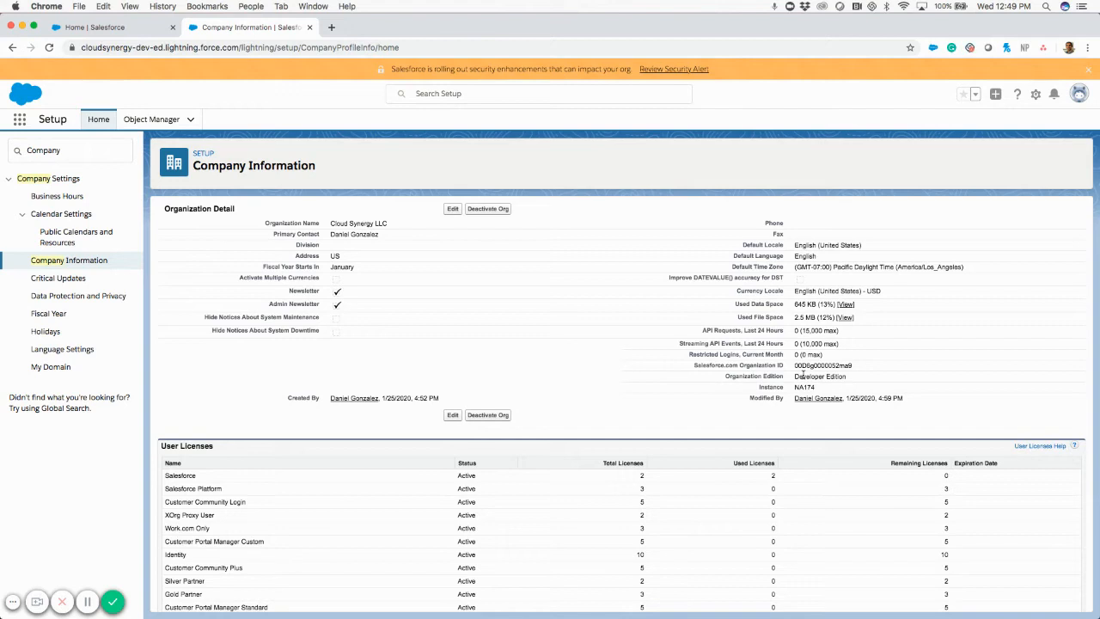
mouse_move(791, 374)
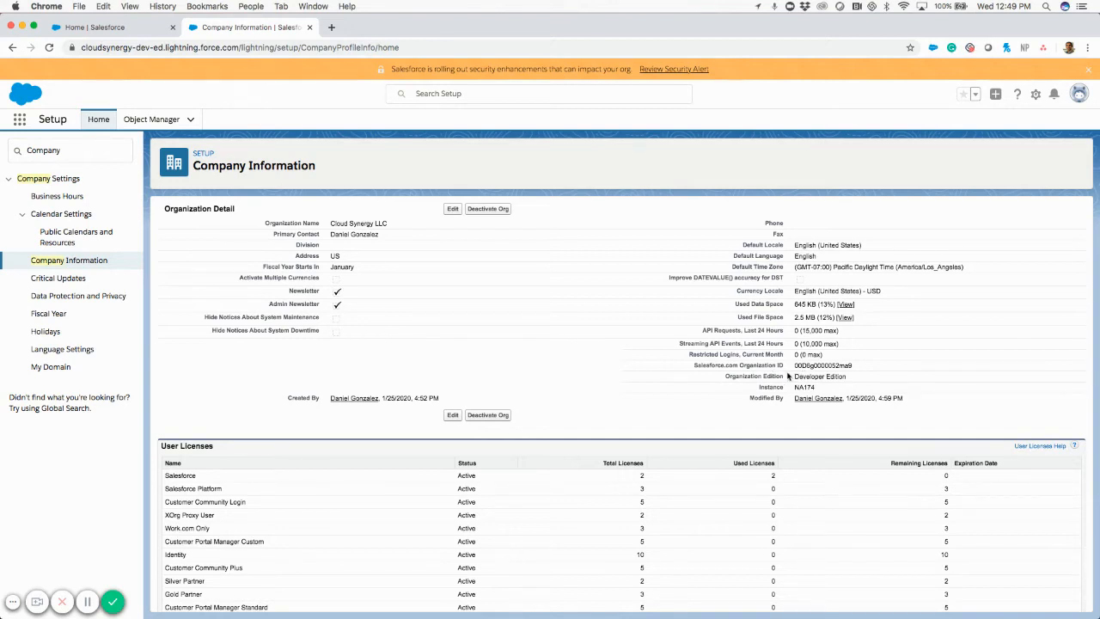
double_click(819, 376)
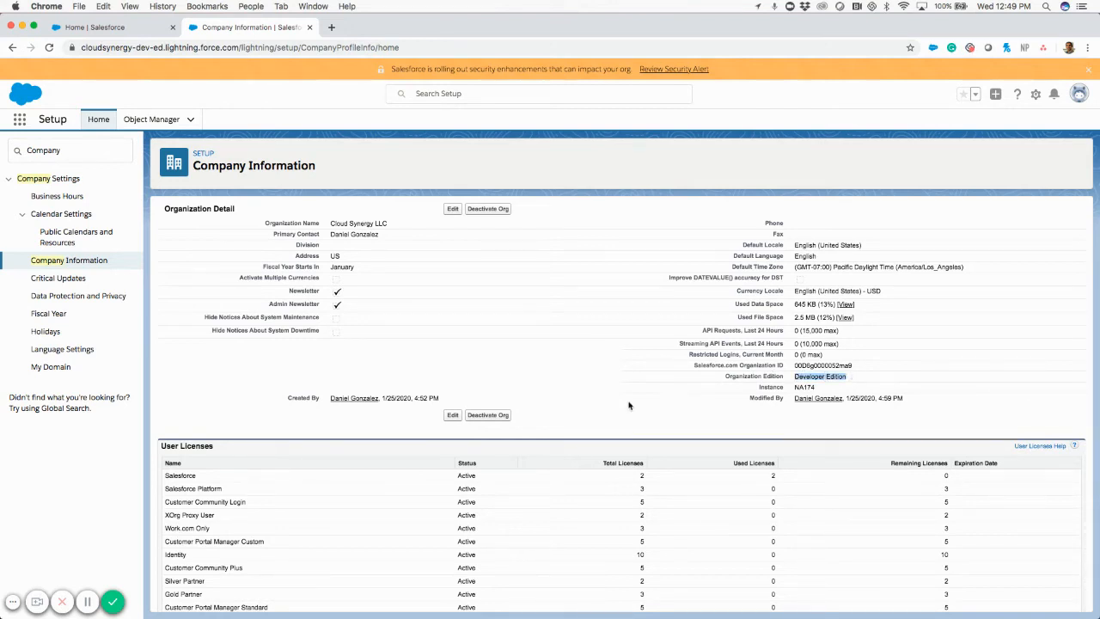
Scroll down until the User Licenses list with total, used and remaining counts is visible
scroll(down, 3)
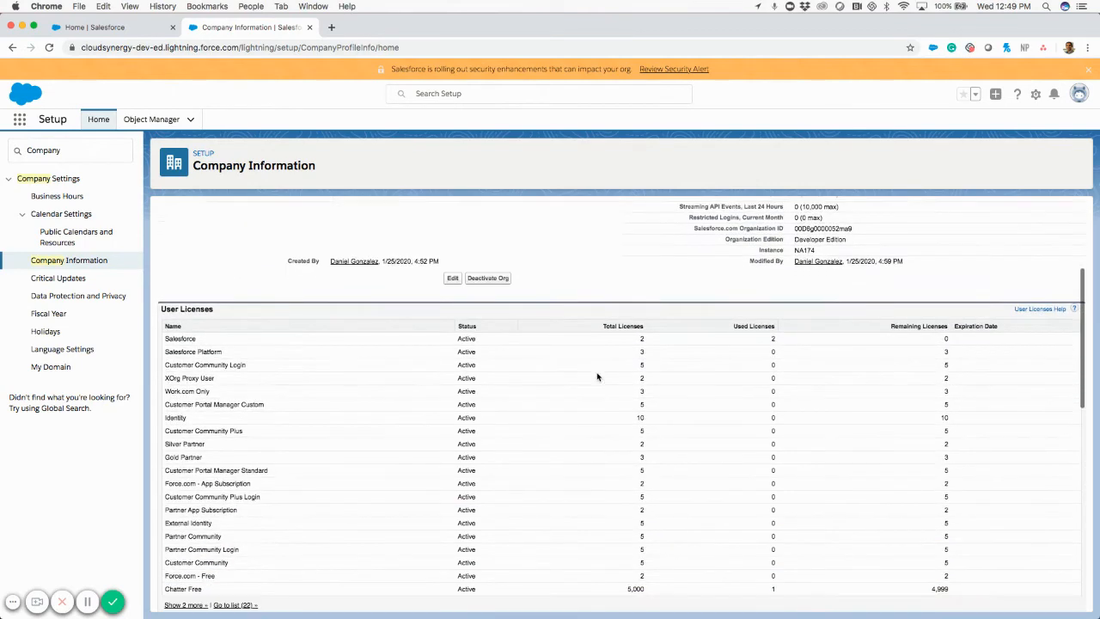
scroll(down, 3)
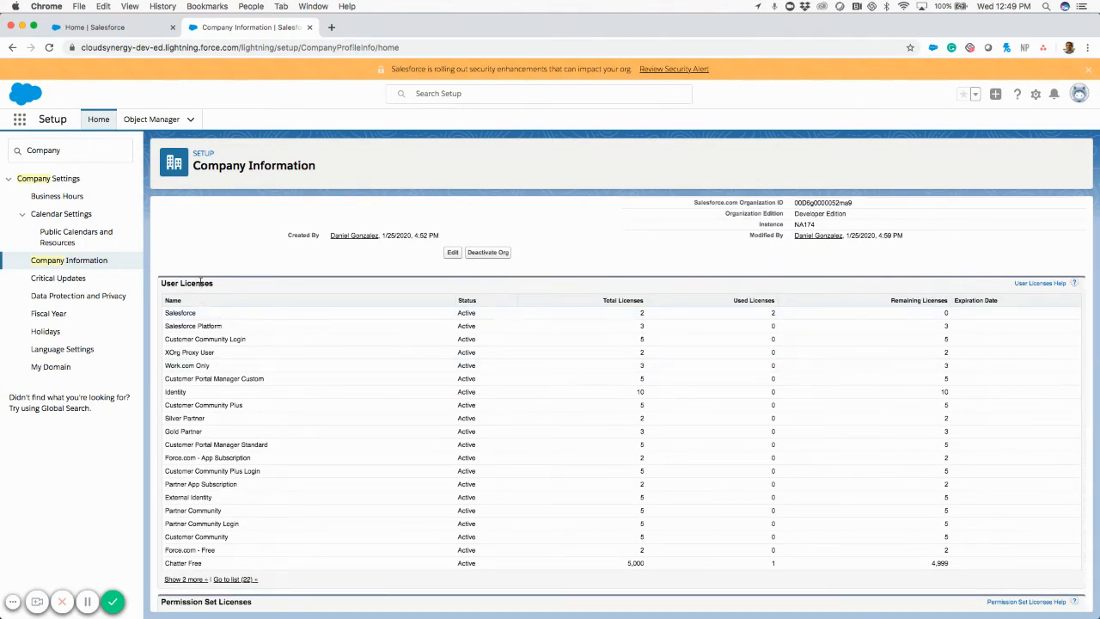
scroll(down, 3)
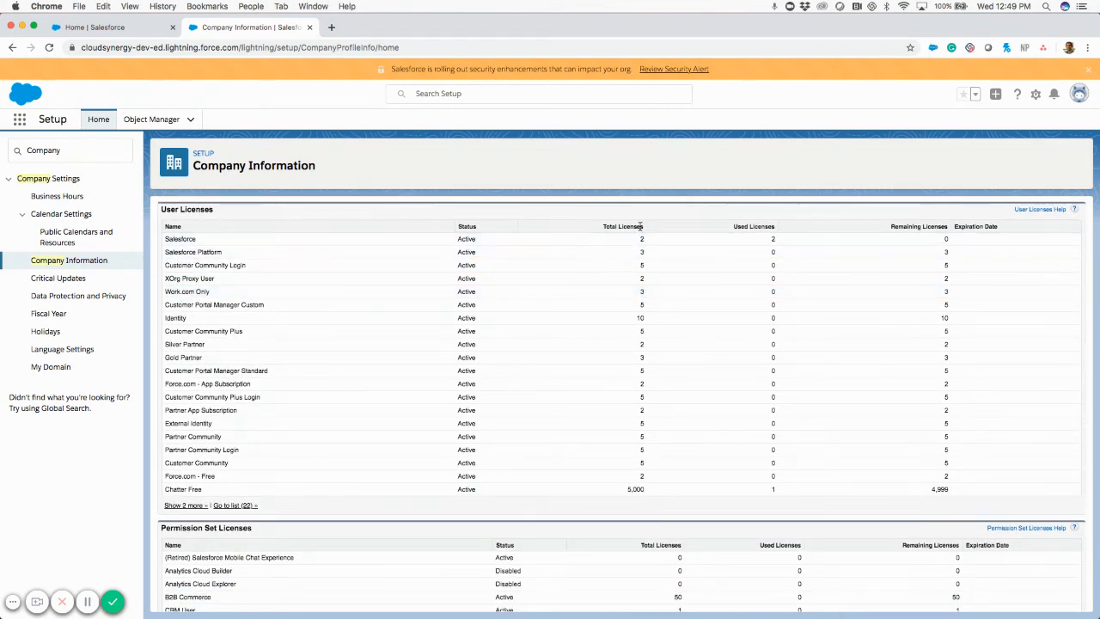
mouse_move(756, 226)
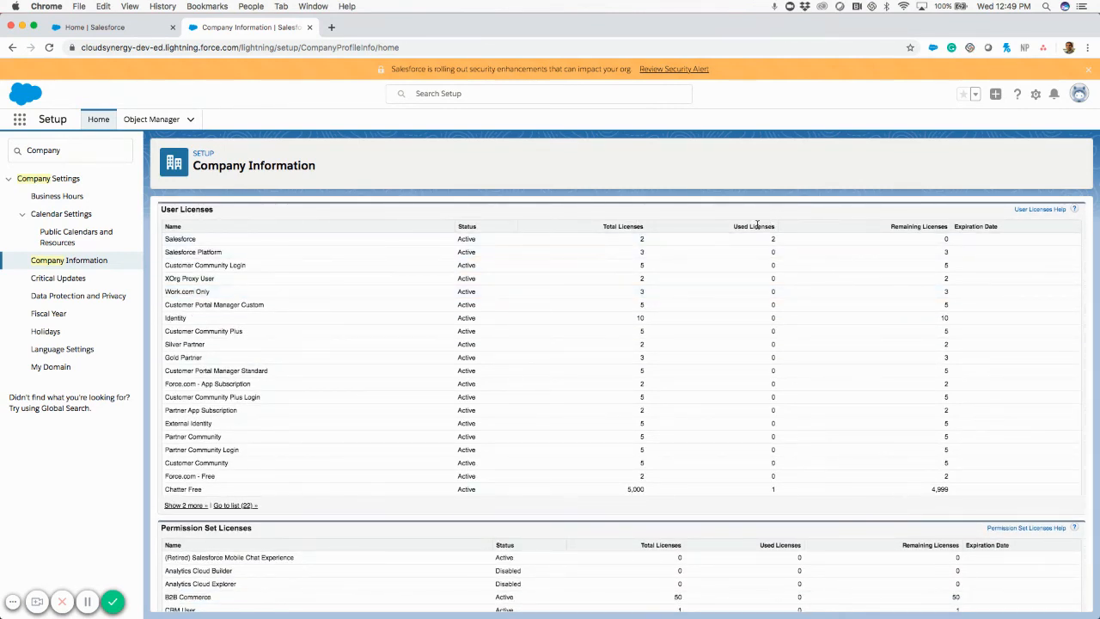
scroll(down, 3)
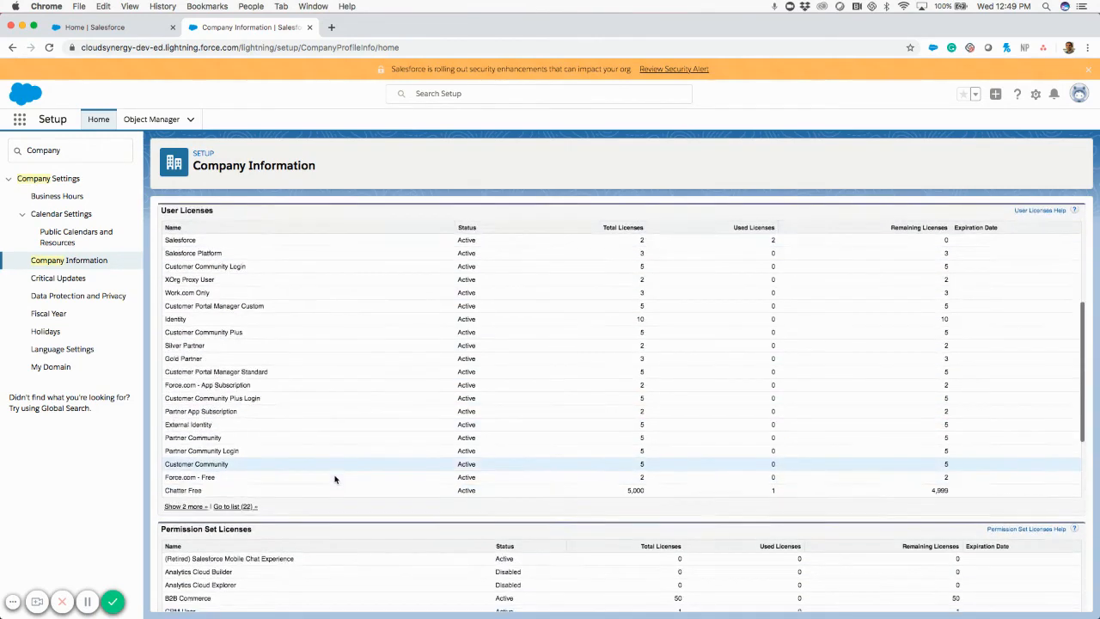
Scroll further down to the Permission Set Licenses table
scroll(down, 3)
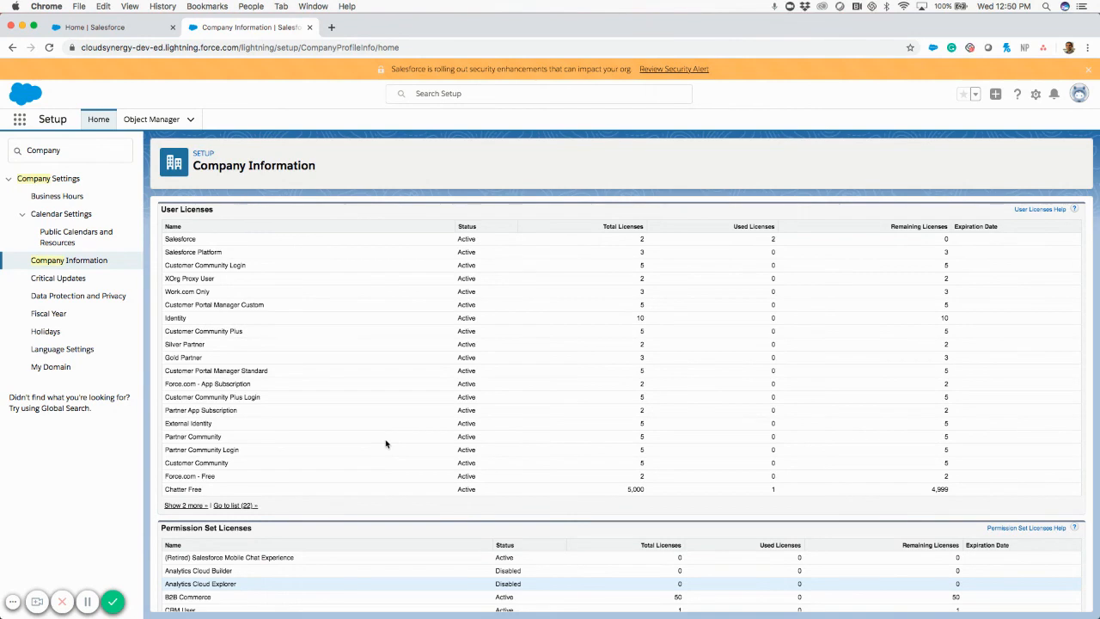
mouse_move(288, 572)
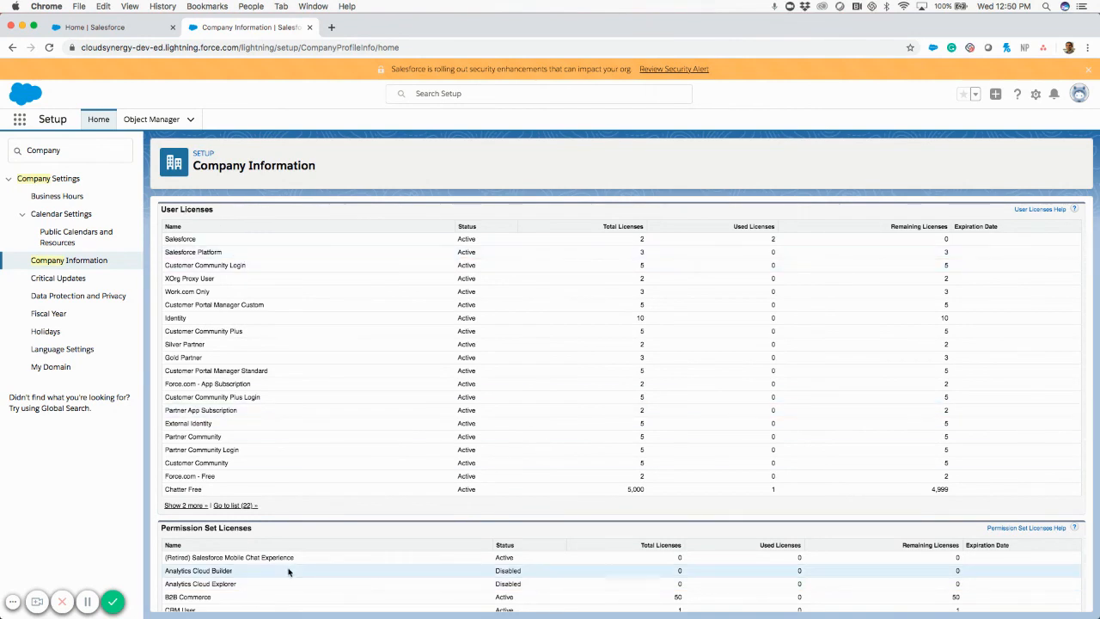
scroll(down, 3)
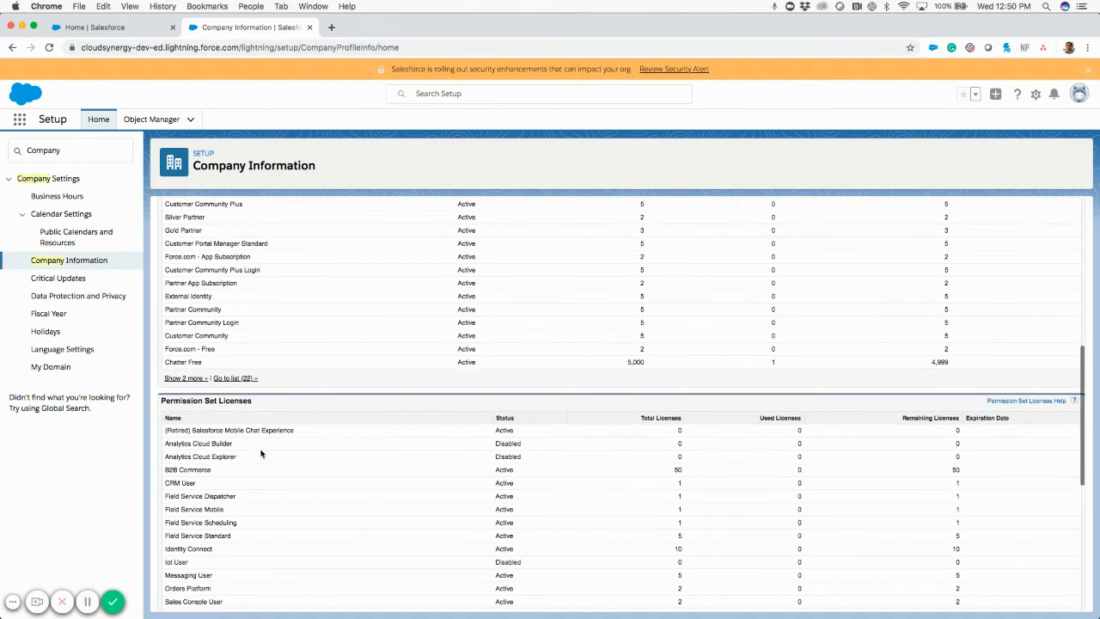